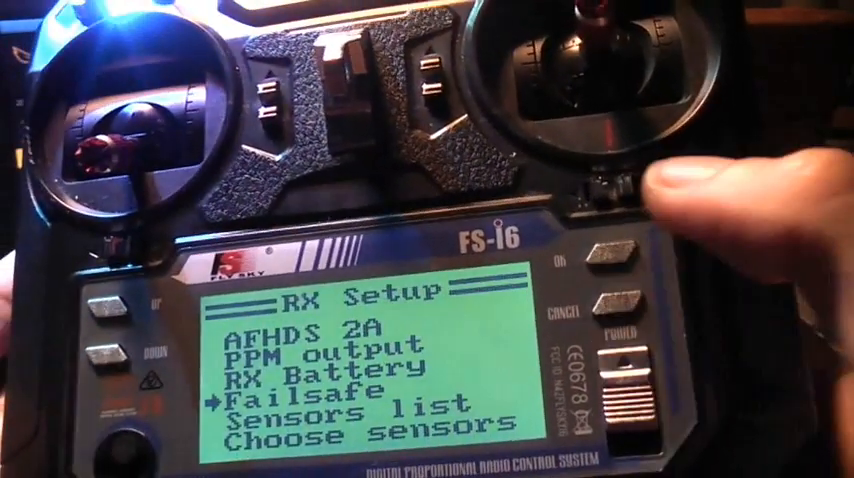
# Exit the RX Setup list back to the main menu showing System setup
pyautogui.click(592, 290)
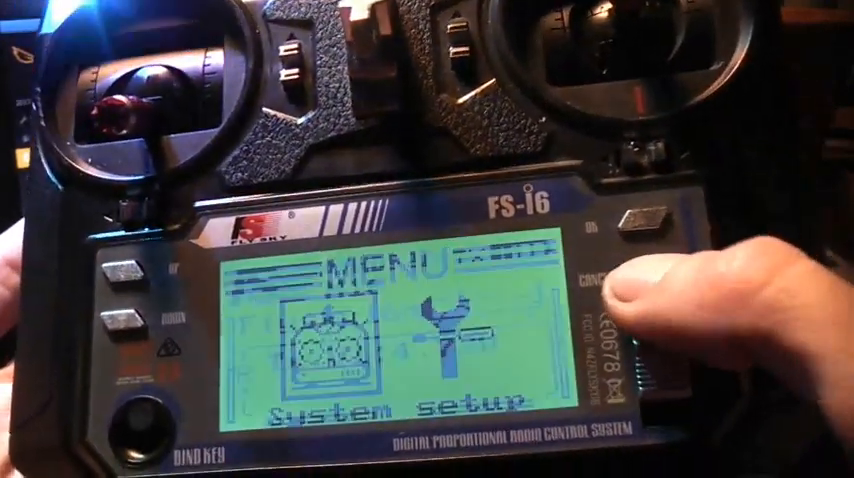